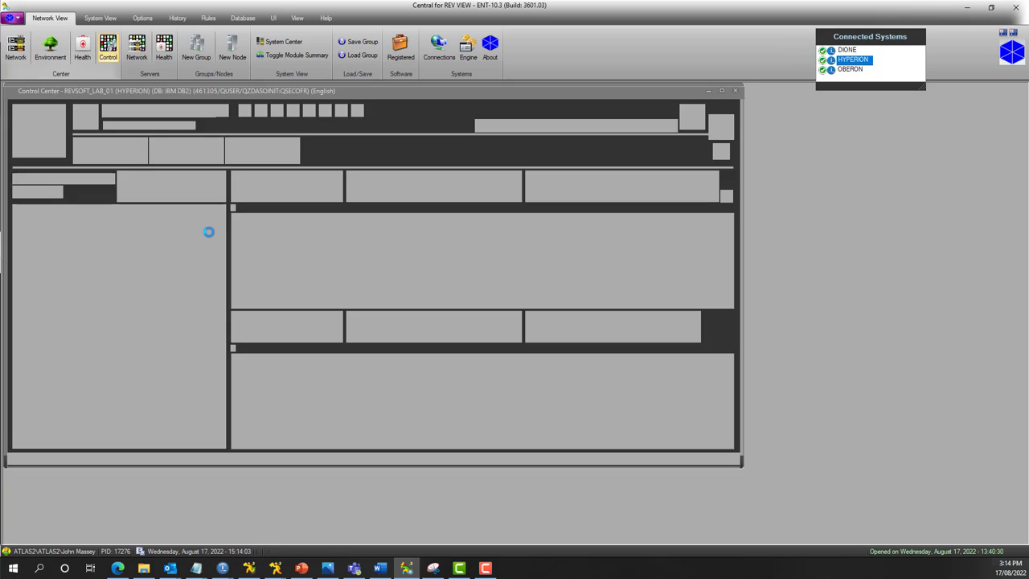
Add the ANZ, EUR, USA and SAN device groups to HYPERION's Control Center device tree.
left_click(106, 178)
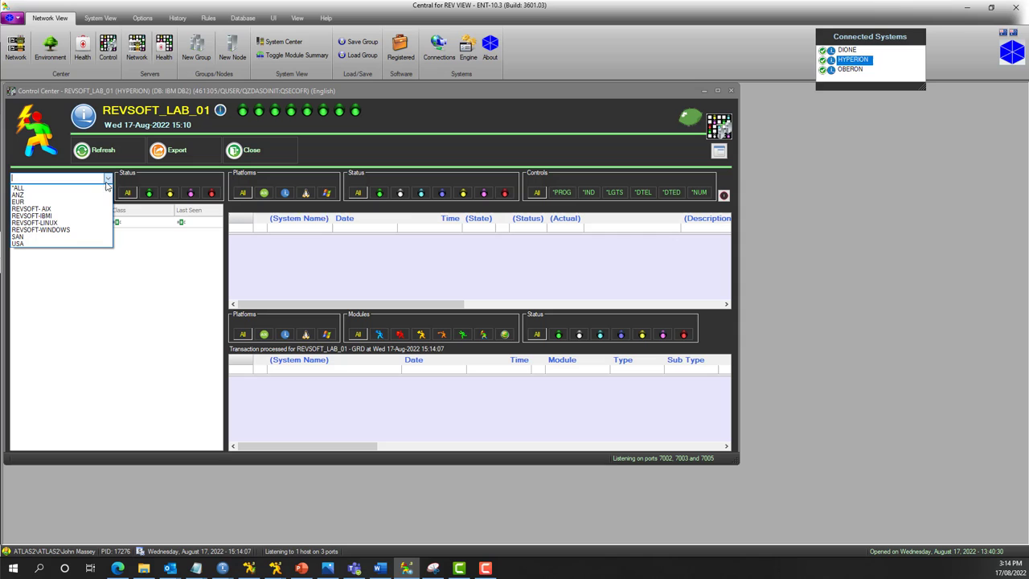
left_click(17, 195)
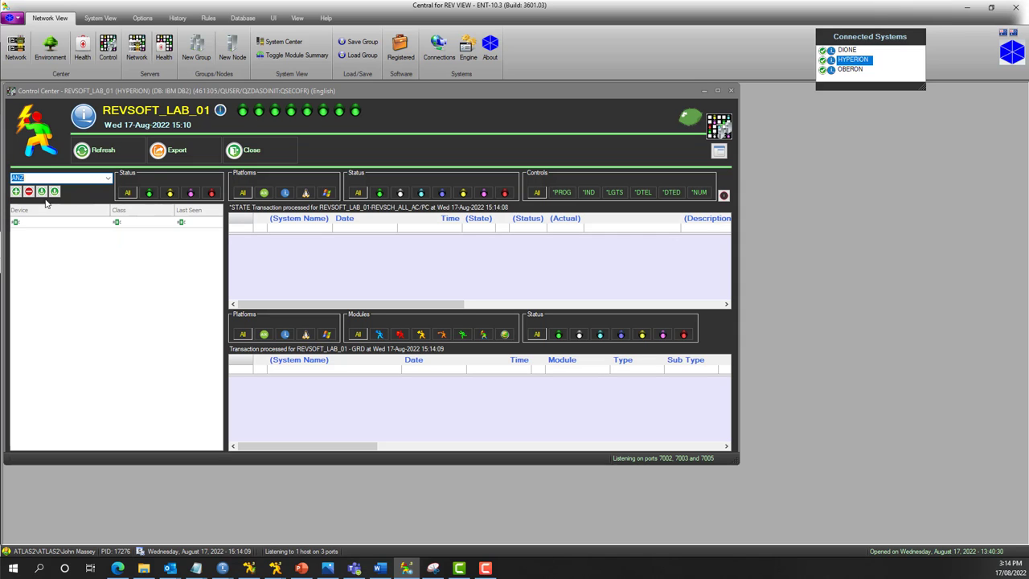
left_click(107, 177)
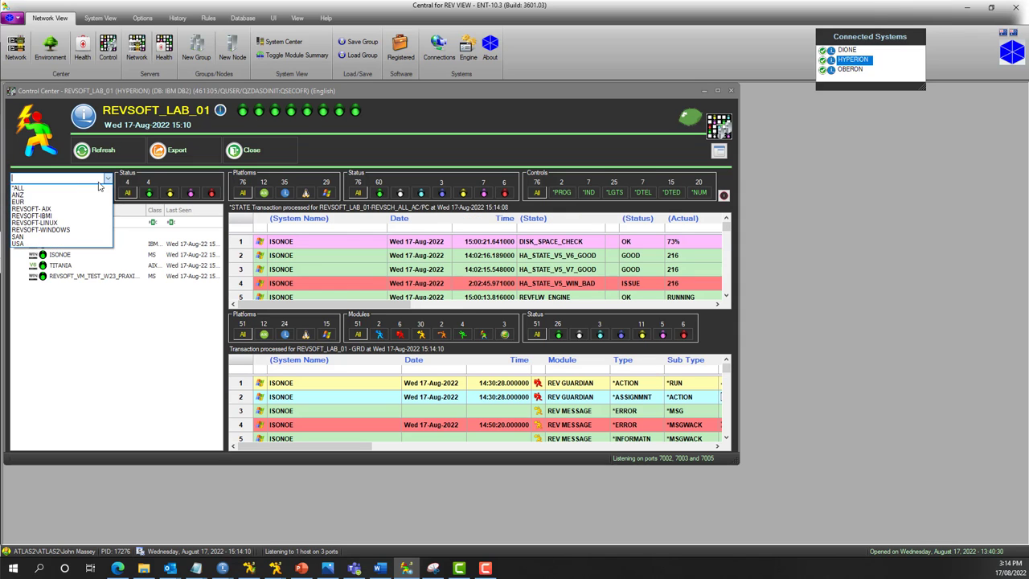
left_click(18, 201)
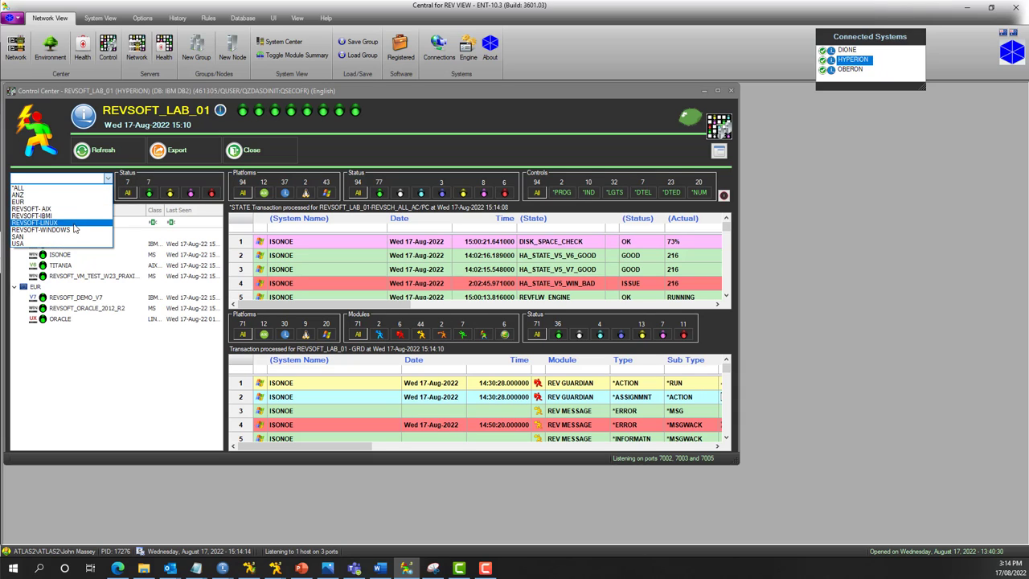
left_click(18, 243)
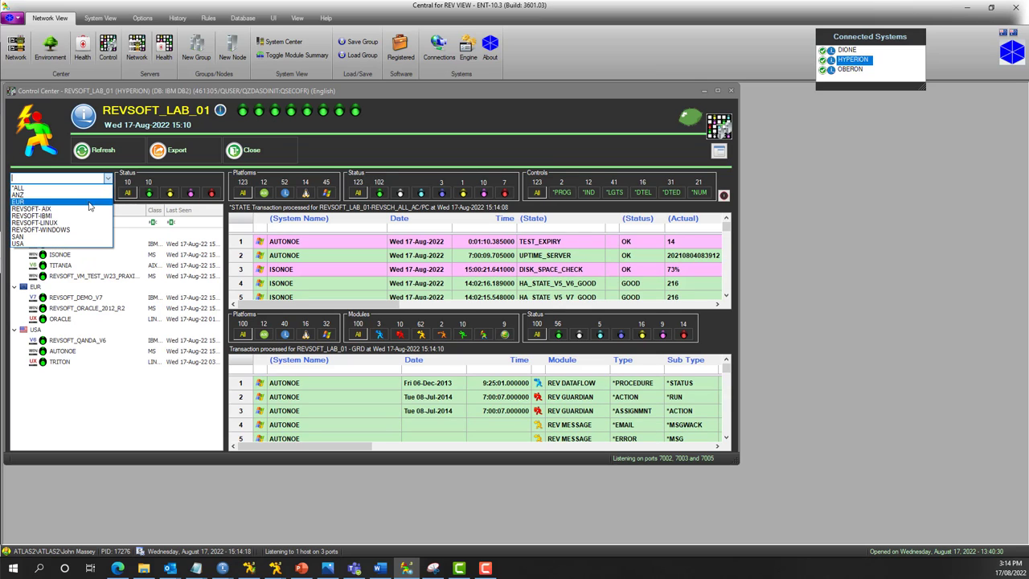
left_click(19, 236)
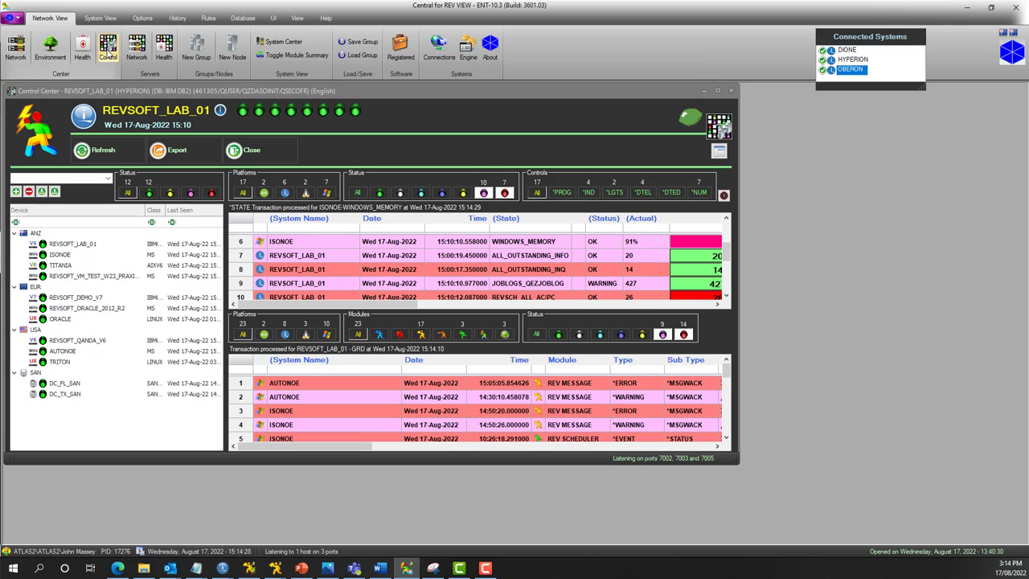
Open a Control Center for OBERON and pick its device groups to monitor.
double_click(78, 340)
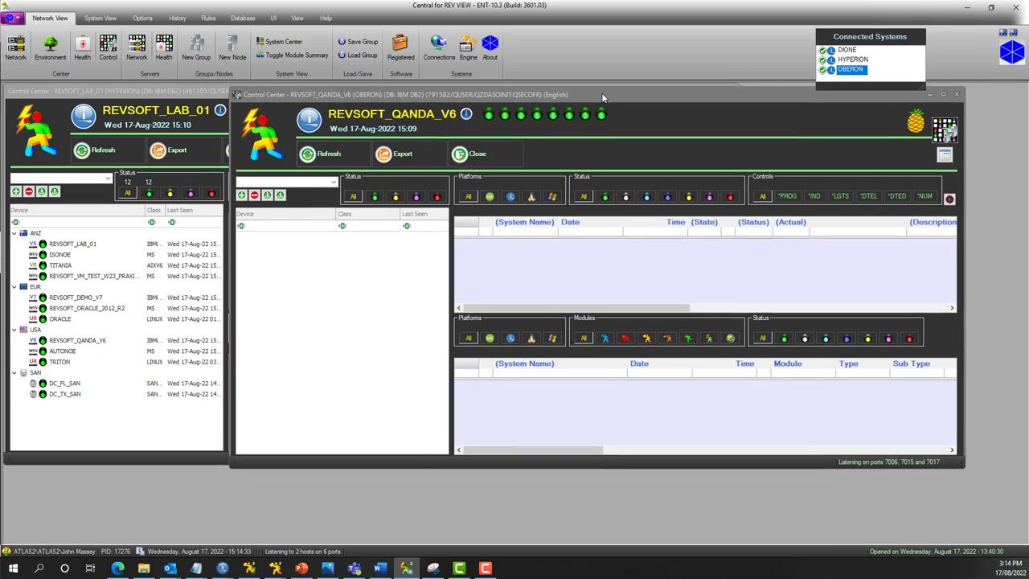
left_click(331, 181)
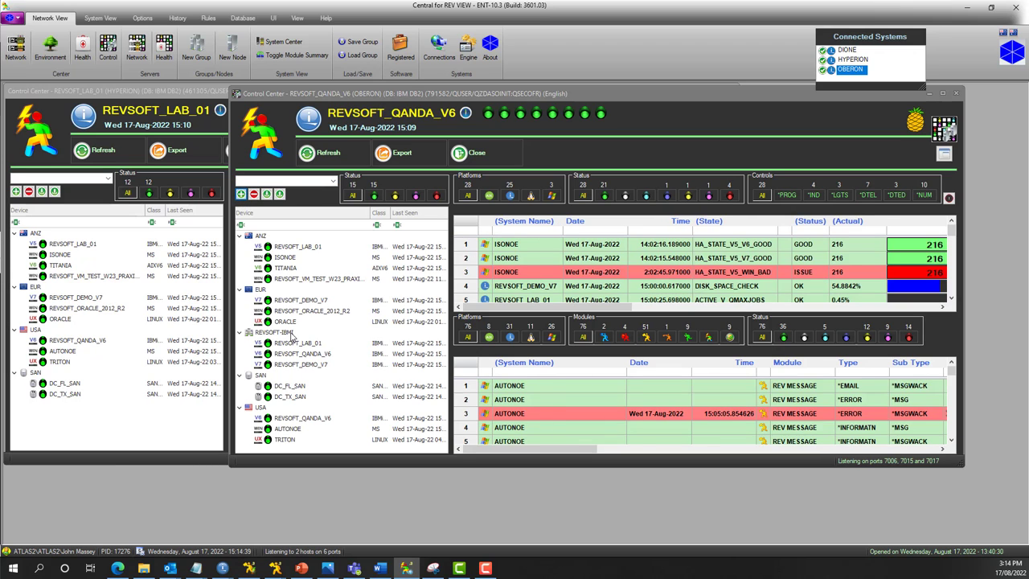
left_click(239, 332)
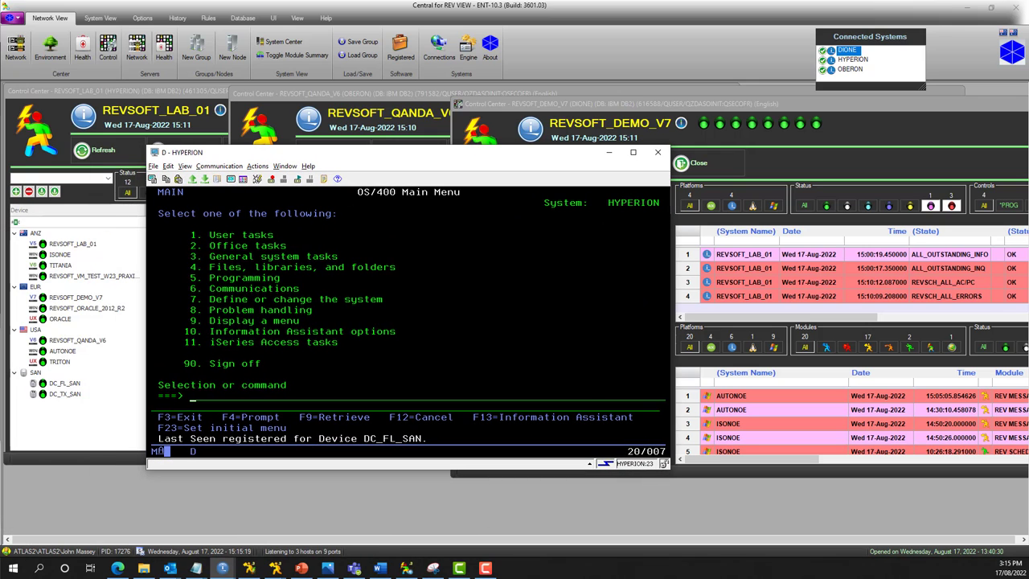
Enter RMSNDDSC with BACKAFTER(0001), NOTE('Quick reboot.') and SERVERRULE(*ISERIES).
type("RMSNDDSC BACKAFTER(0001) NOTE('Quick reboot.') SERVERRULE(*ISERIES)")
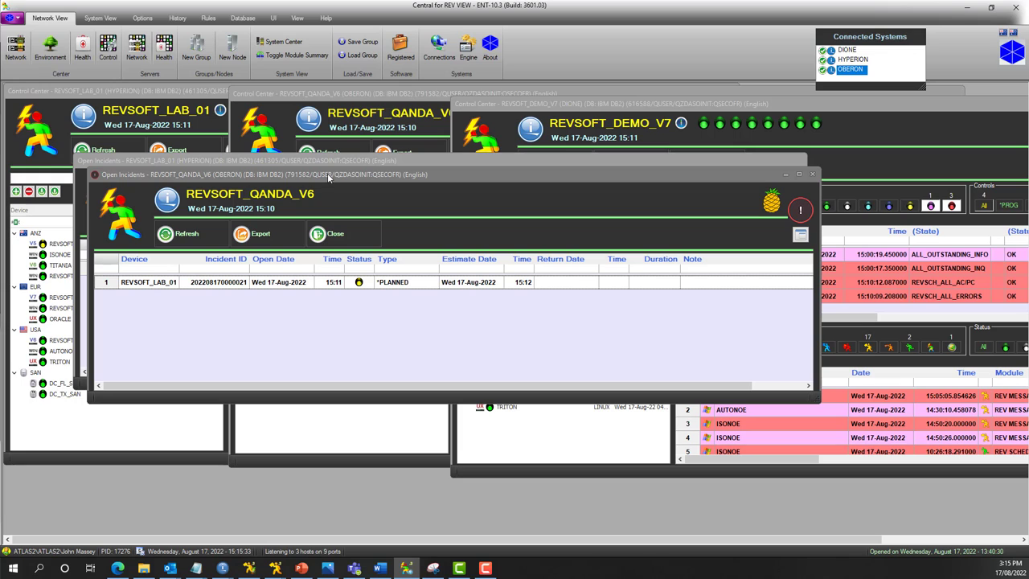
mouse_move(327, 172)
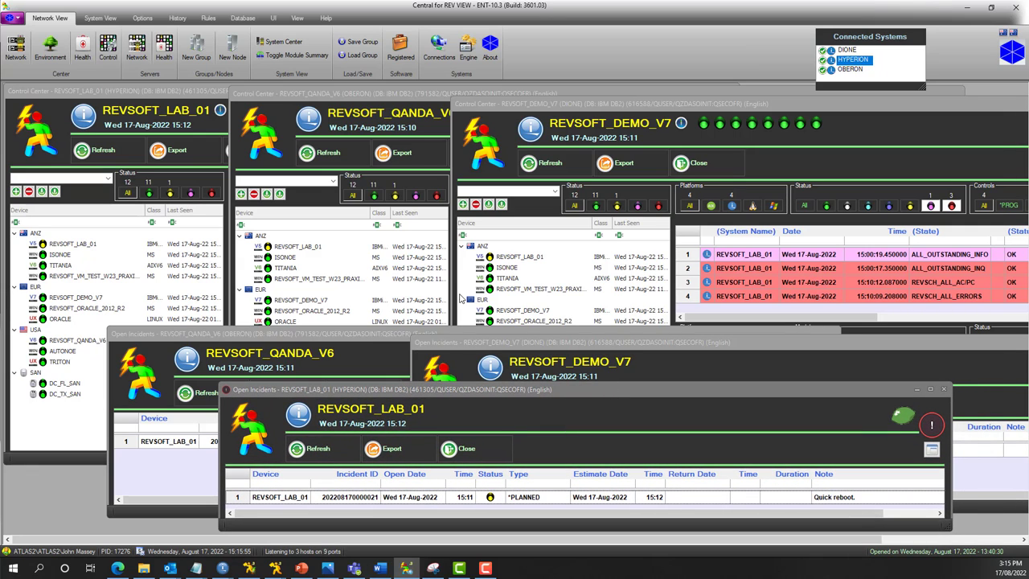
mouse_move(432, 291)
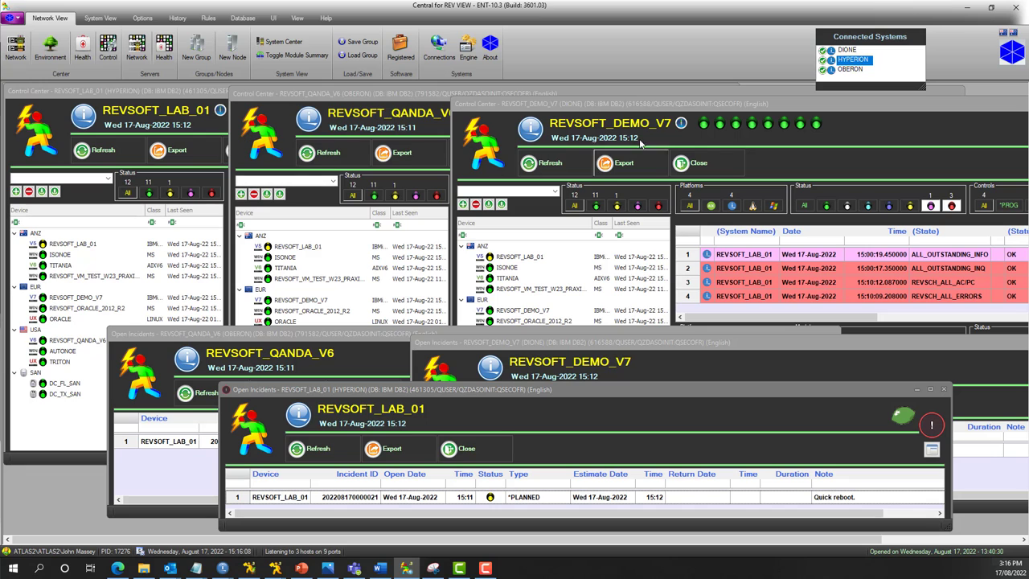
mouse_move(382, 336)
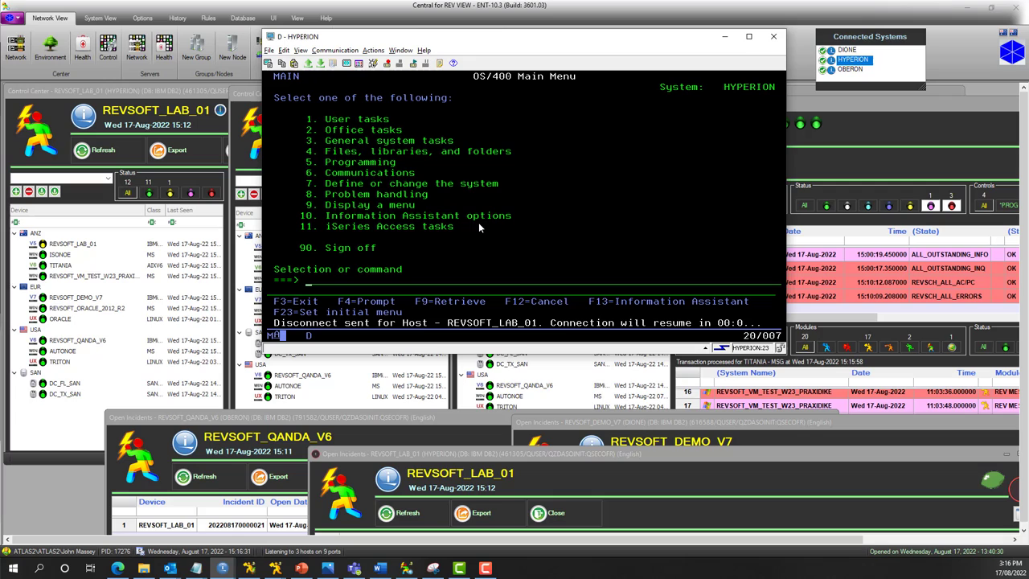
Run RVSETDEVLS for DC_FL_SAN with LSDATE(081722), LSTIME(1455) and SERVERRULE(*ISERIES).
type("RVSETDEVLS DEV(DC_fl_SAN) LSDATE(081722) LSTIME(1455) SERVERRULE(*ISERIES)")
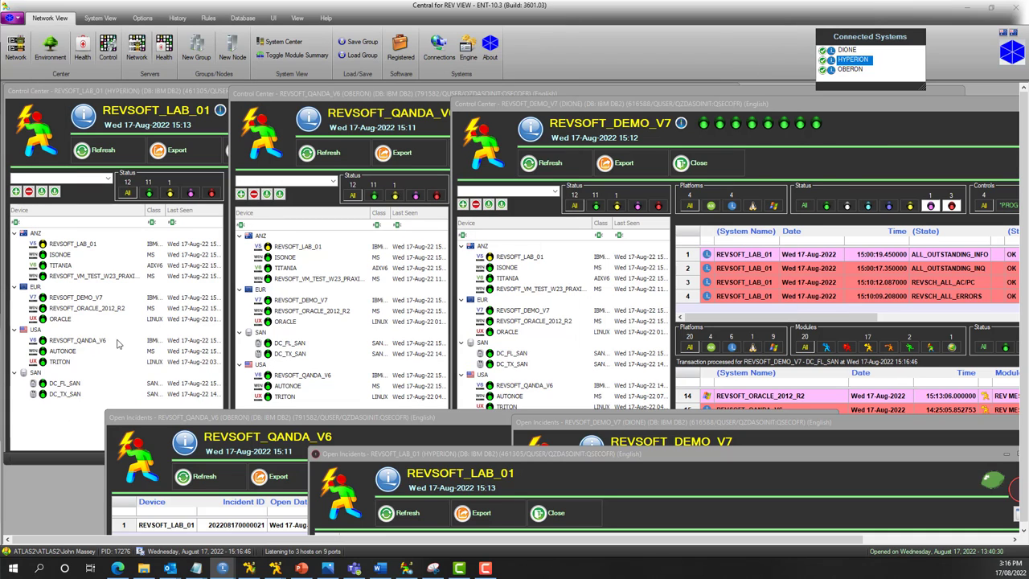
mouse_move(402, 355)
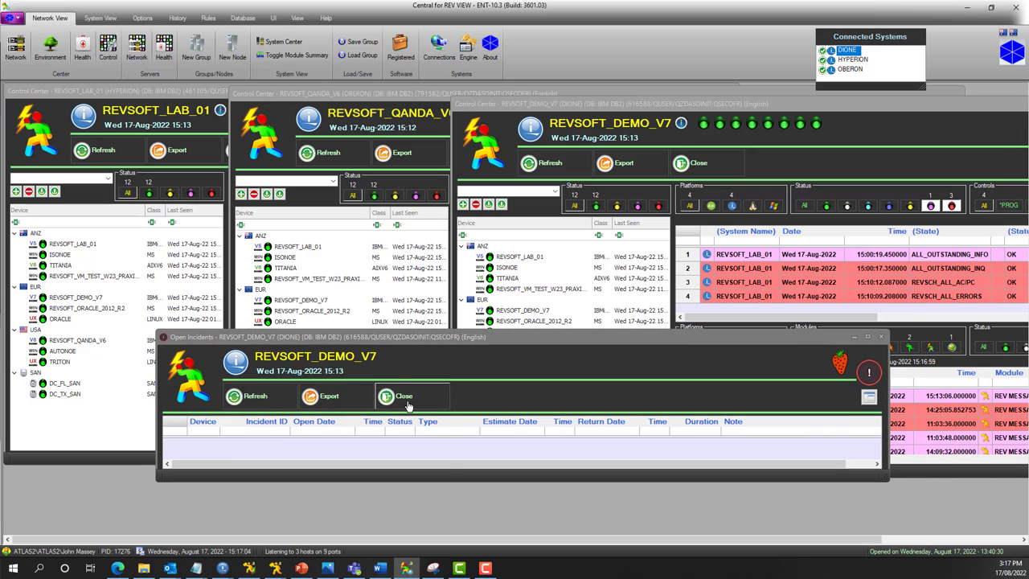
Close the empty REVSOFT_DEMO_V7 Open Incidents window.
left_click(403, 396)
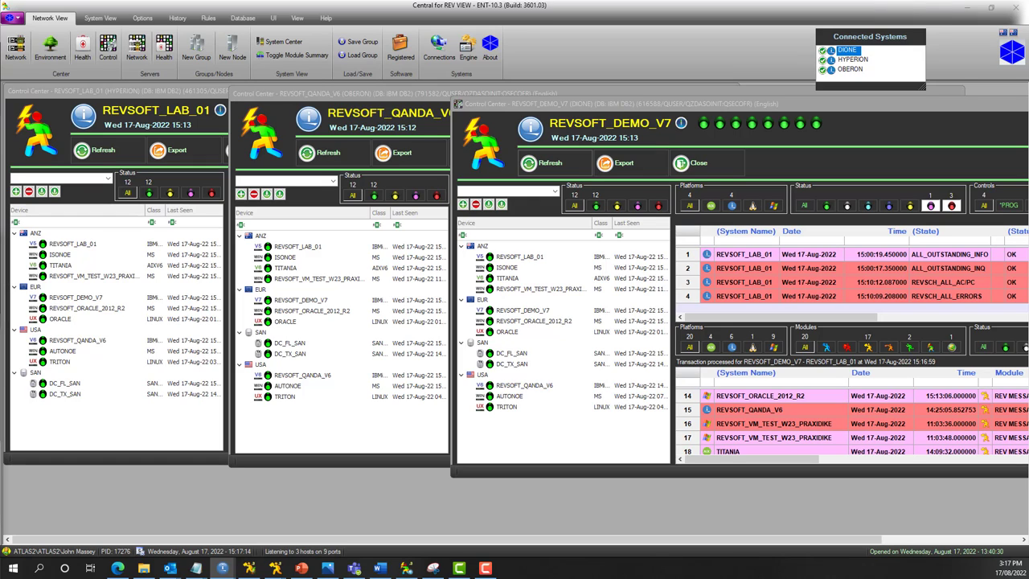
mouse_move(41, 210)
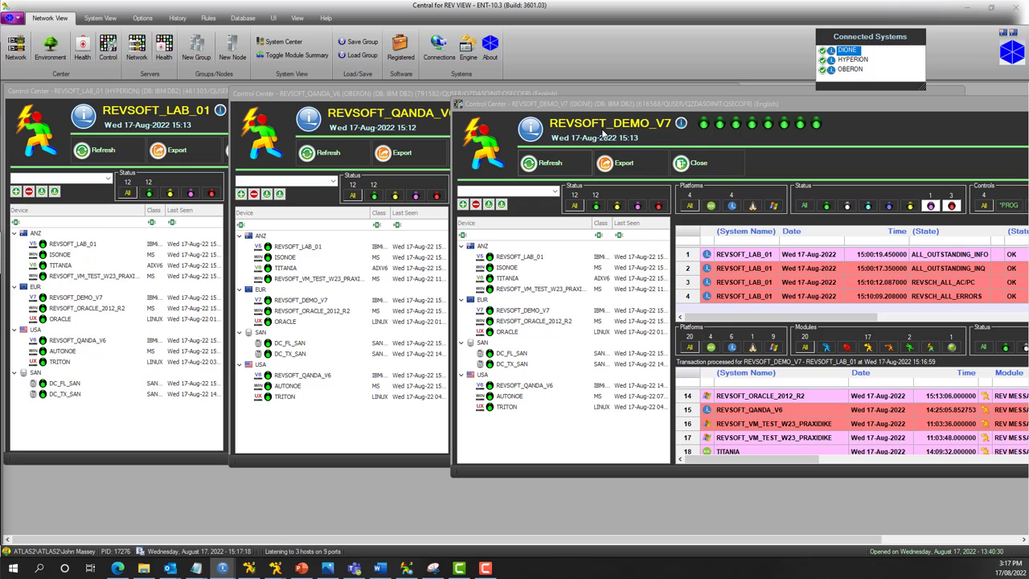
mouse_move(542, 150)
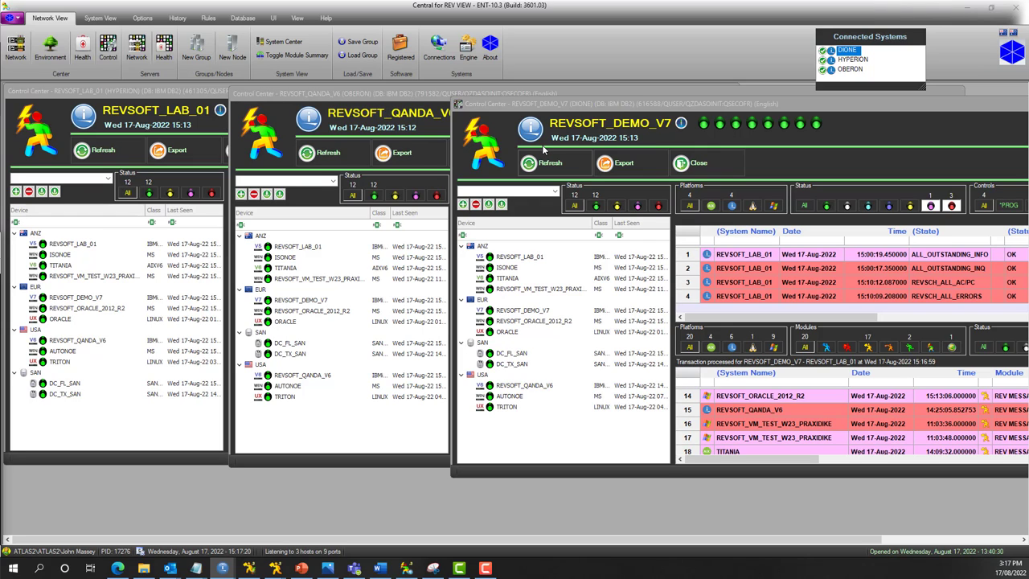